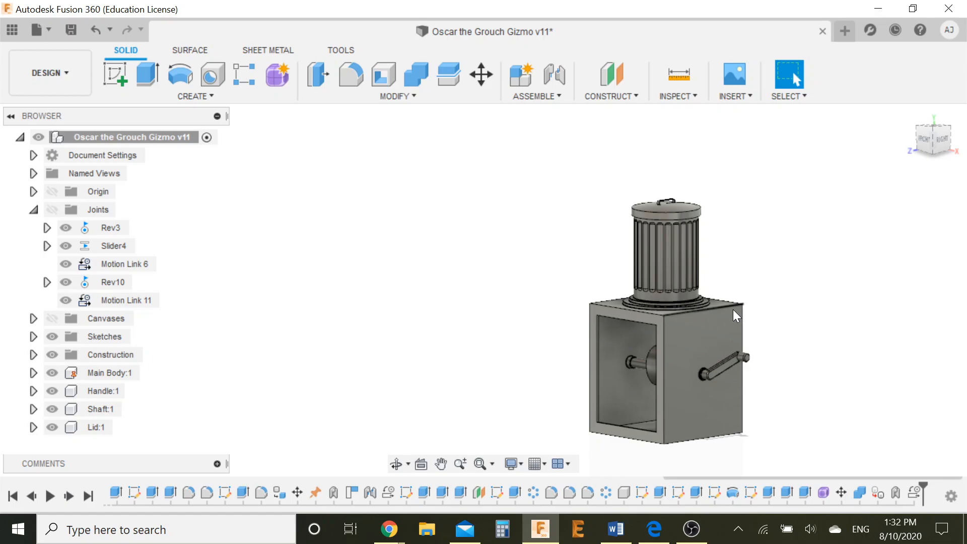
pyautogui.moveTo(637, 234)
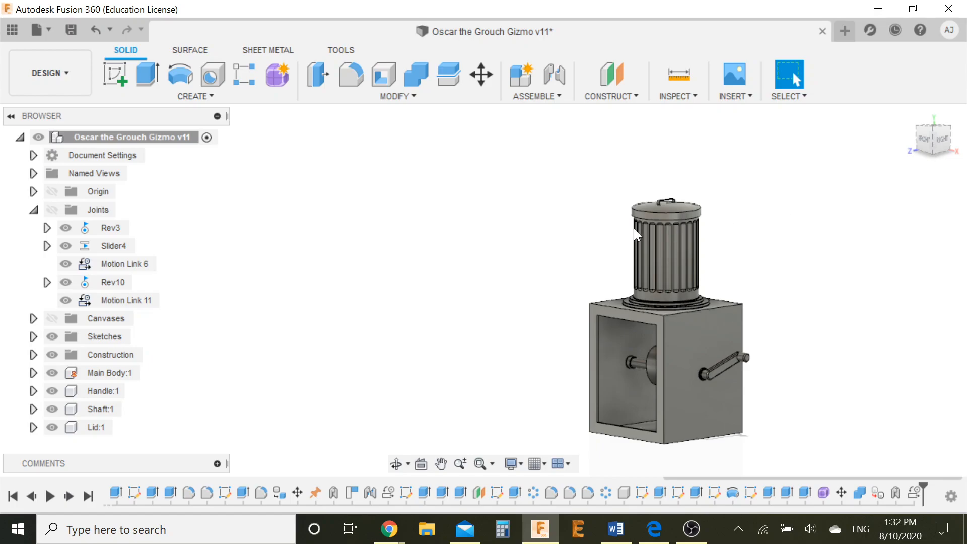
pyautogui.moveTo(729, 226)
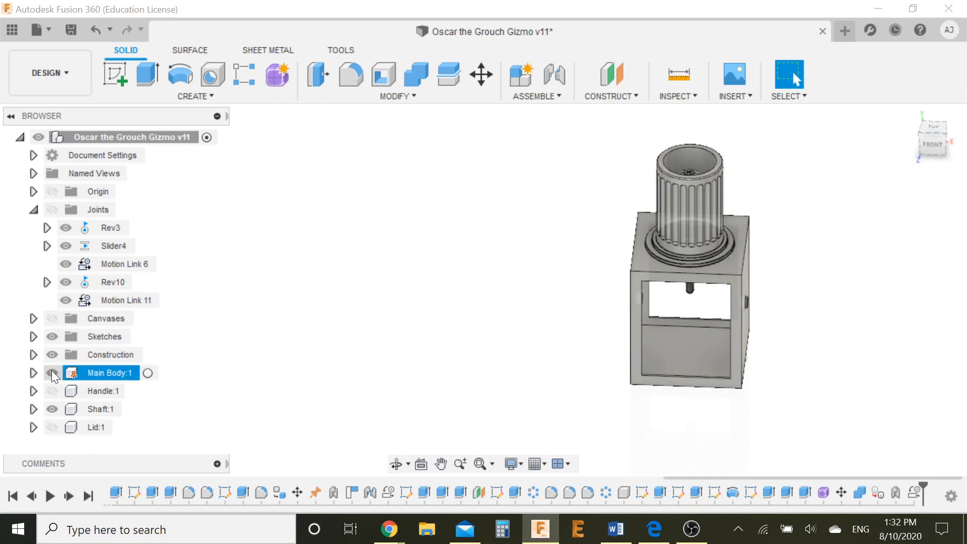
# Hide Main Body:1 and start an image decal using 'the grouch face' file.
pyautogui.click(52, 372)
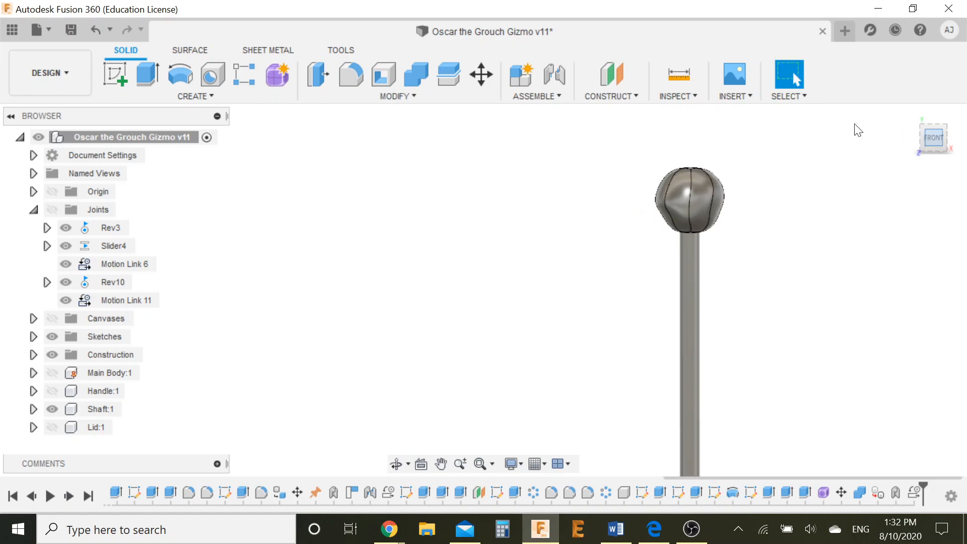
pyautogui.click(733, 81)
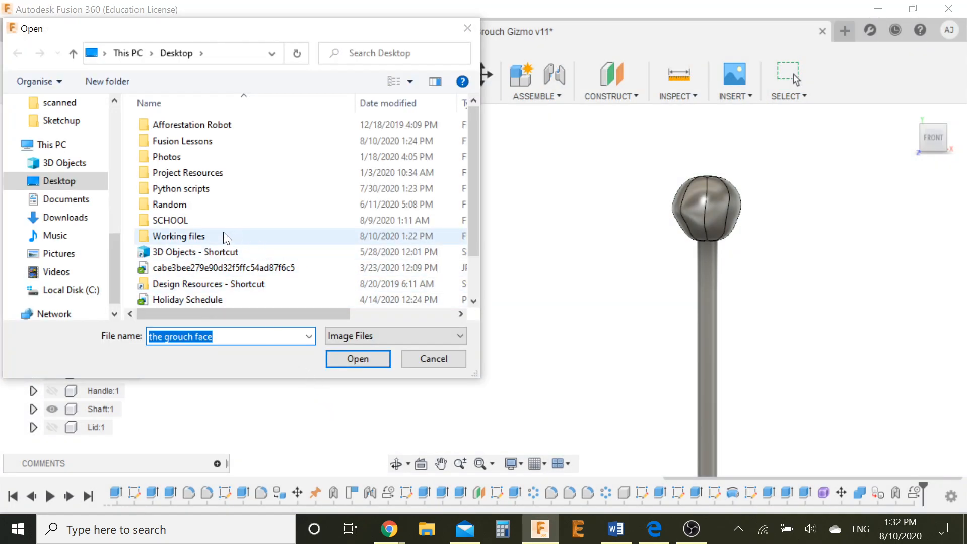
# Place the grouch face decal on the head's front, enlarged with eyes and mouth centred.
pyautogui.scroll(-3)
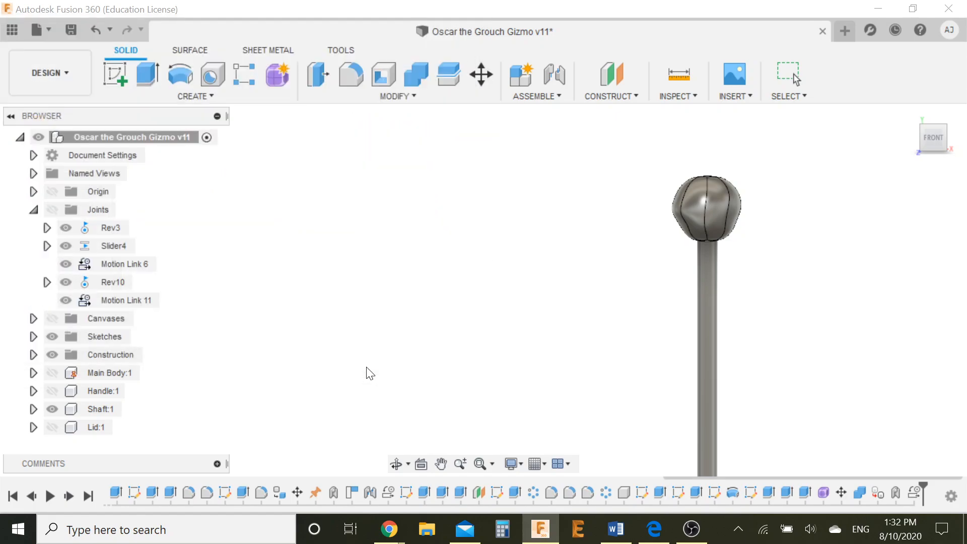
pyautogui.click(722, 214)
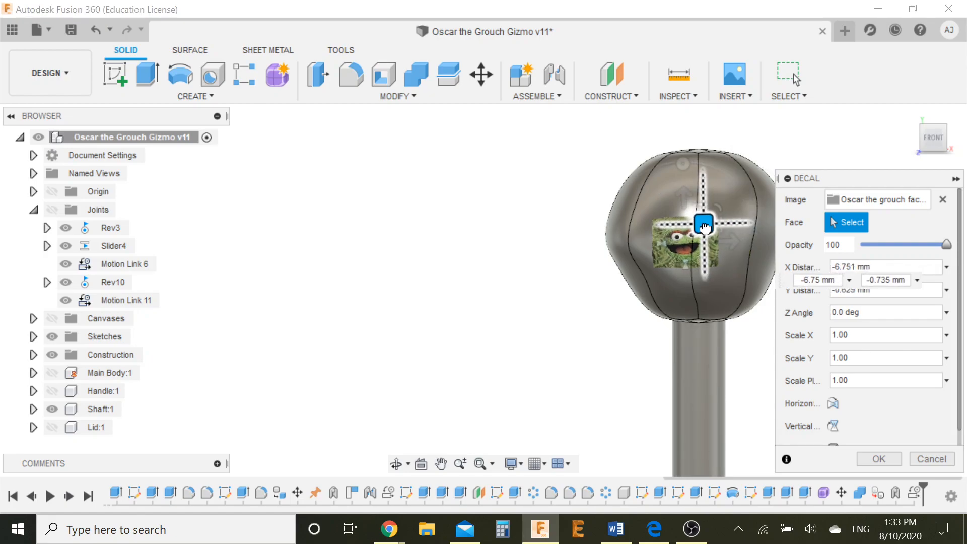
pyautogui.moveTo(703, 223); pyautogui.dragTo(715, 220)
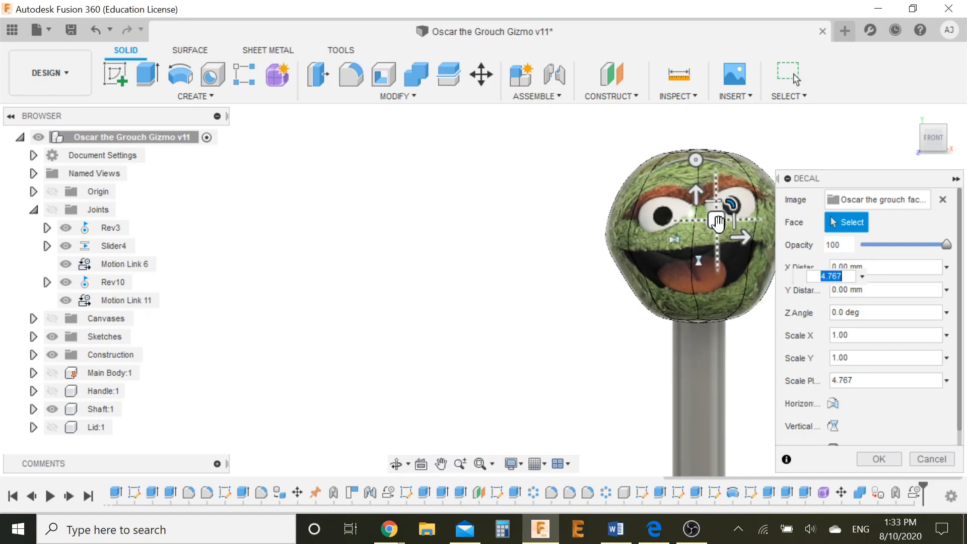
pyautogui.moveTo(714, 221); pyautogui.dragTo(715, 221)
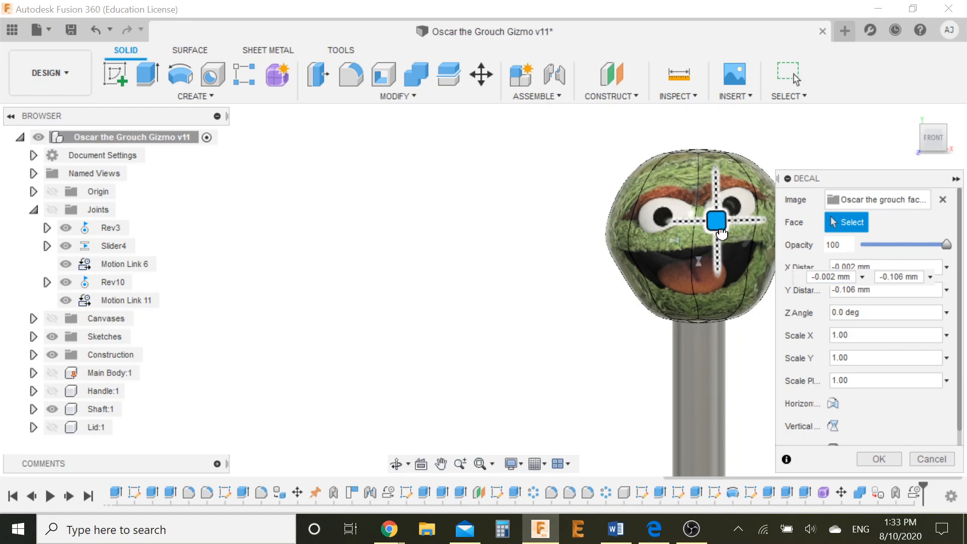
pyautogui.moveTo(715, 220); pyautogui.dragTo(721, 231)
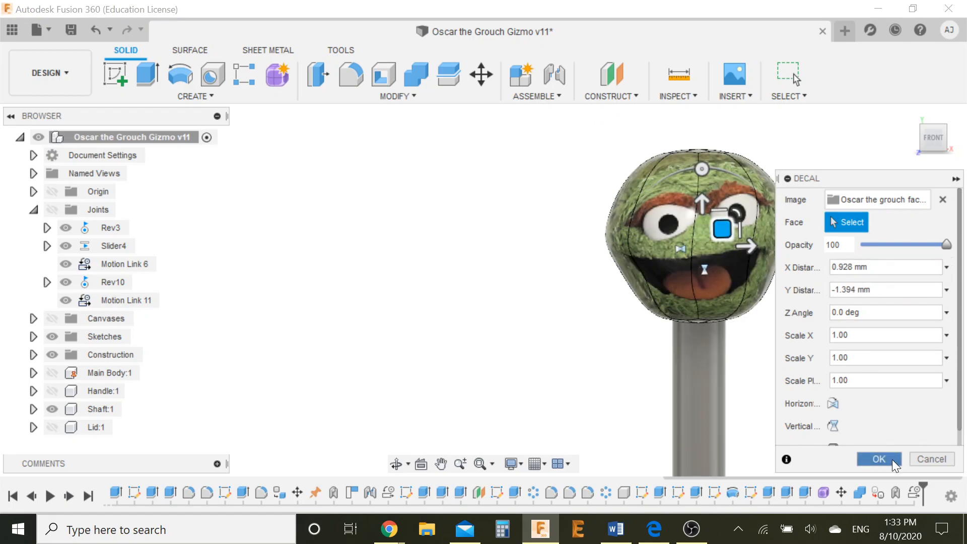
# Confirm the grouch face decal on the ball head.
pyautogui.click(878, 459)
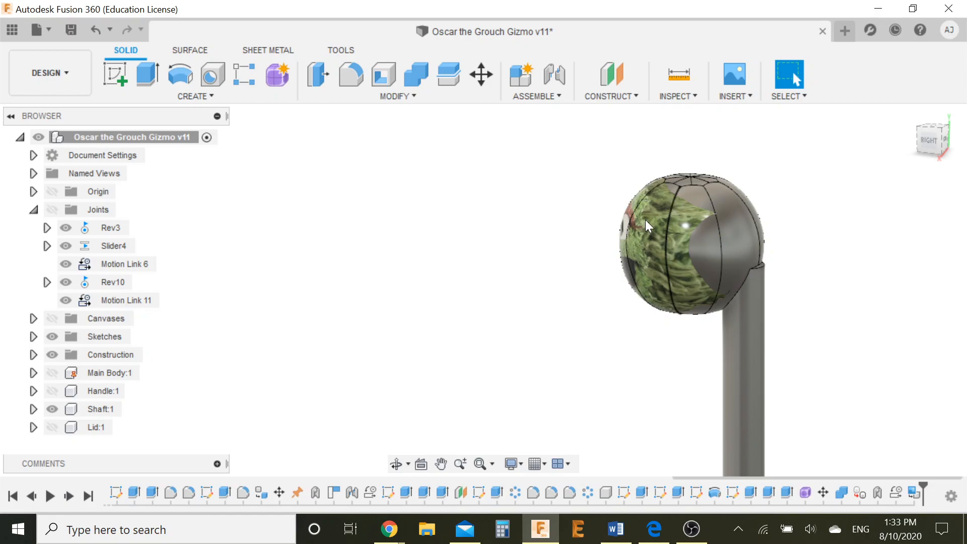
pyautogui.moveTo(643, 254)
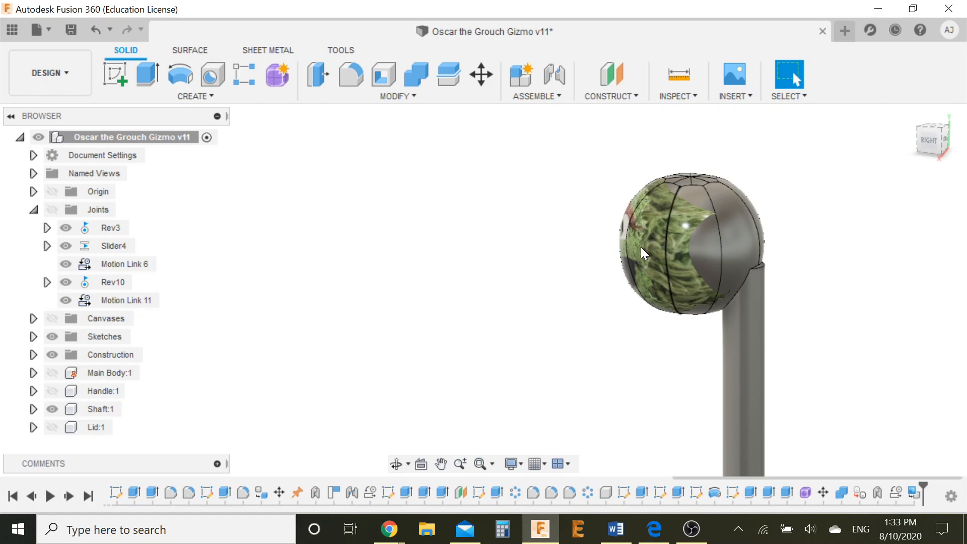
pyautogui.moveTo(547, 302)
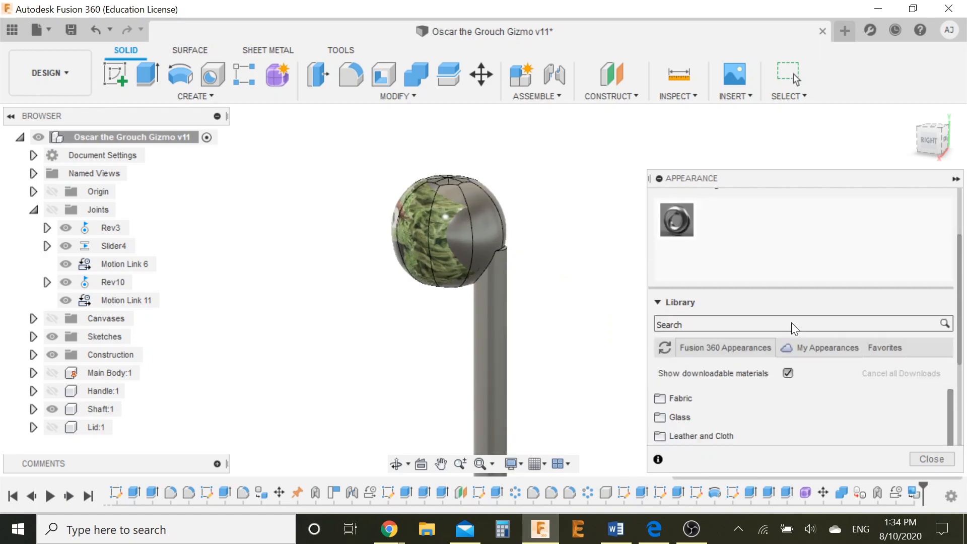
# Browse the appearance library to Paint > Powder Coat Rough to find the green coat.
pyautogui.scroll(-3)
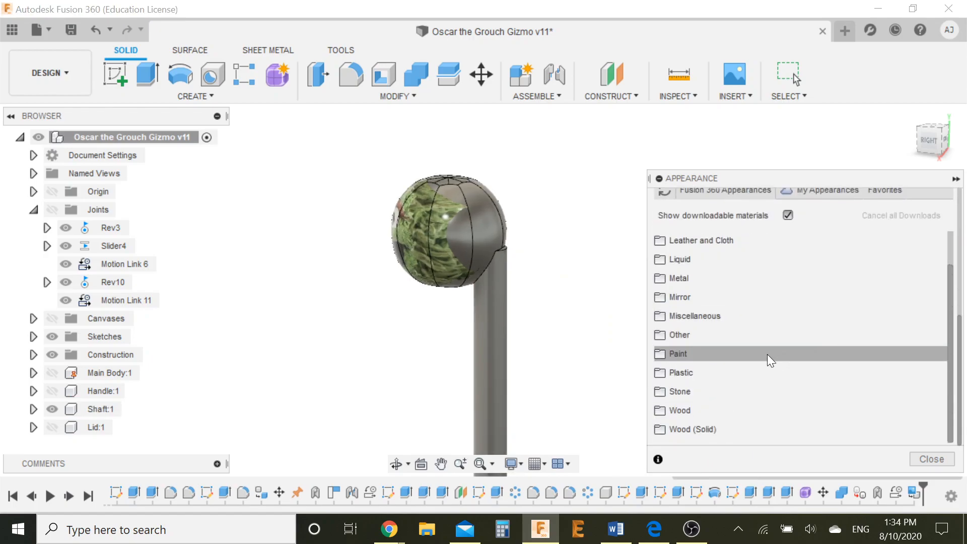
pyautogui.click(679, 353)
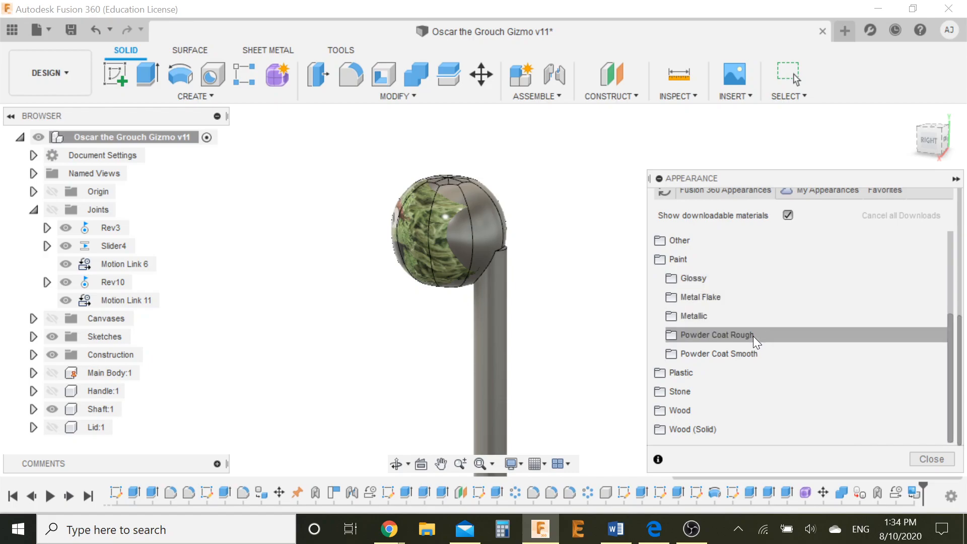
pyautogui.click(716, 334)
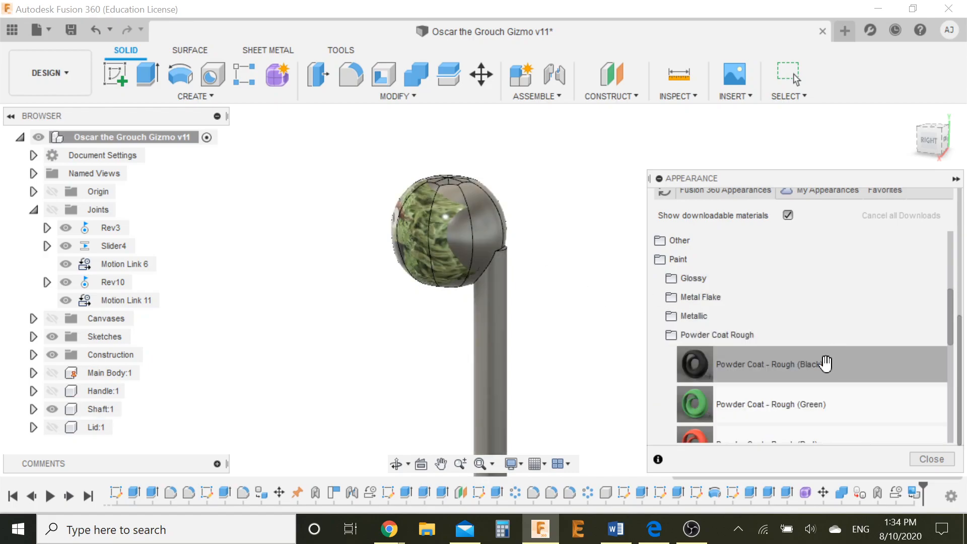
pyautogui.scroll(-3)
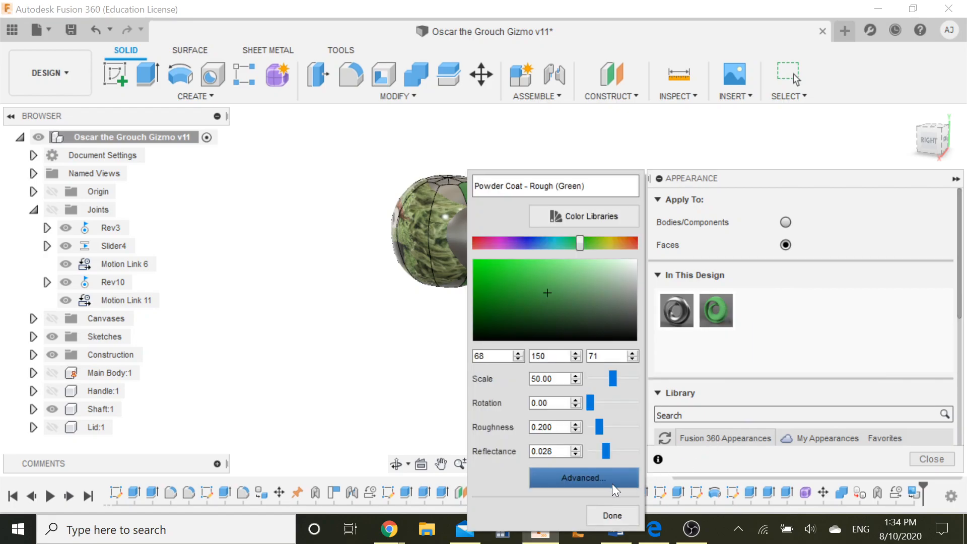
# Preview the green coat's material editor without changes, then reopen its settings.
pyautogui.click(582, 478)
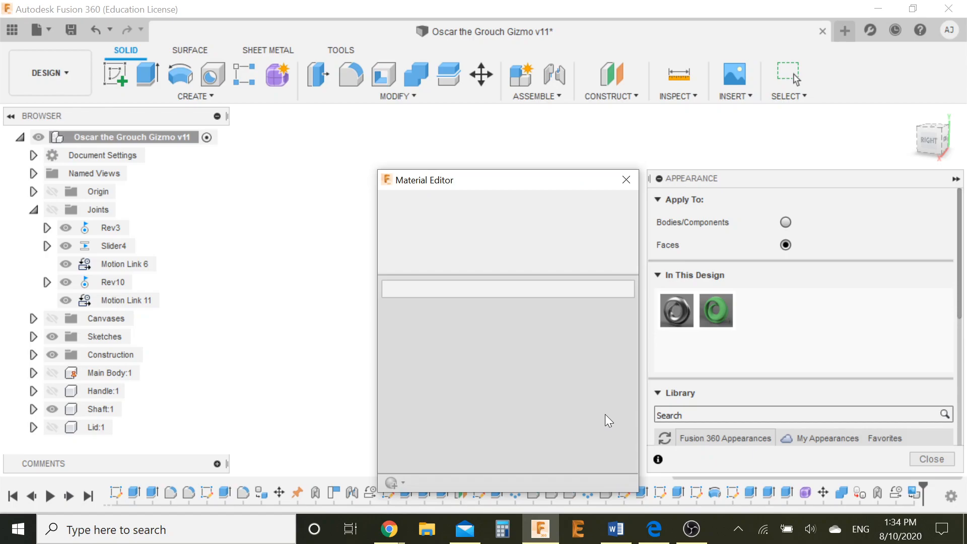
pyautogui.moveTo(605, 403)
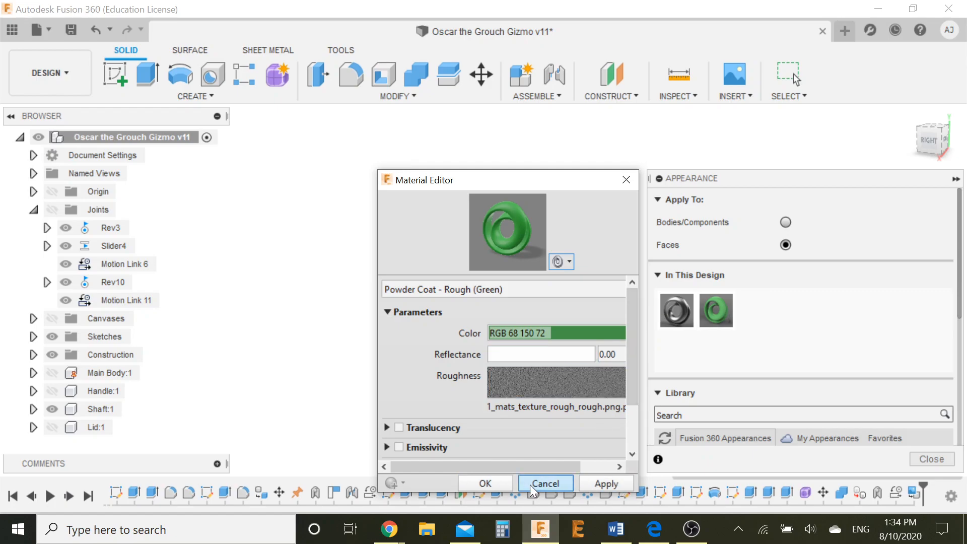
pyautogui.click(545, 482)
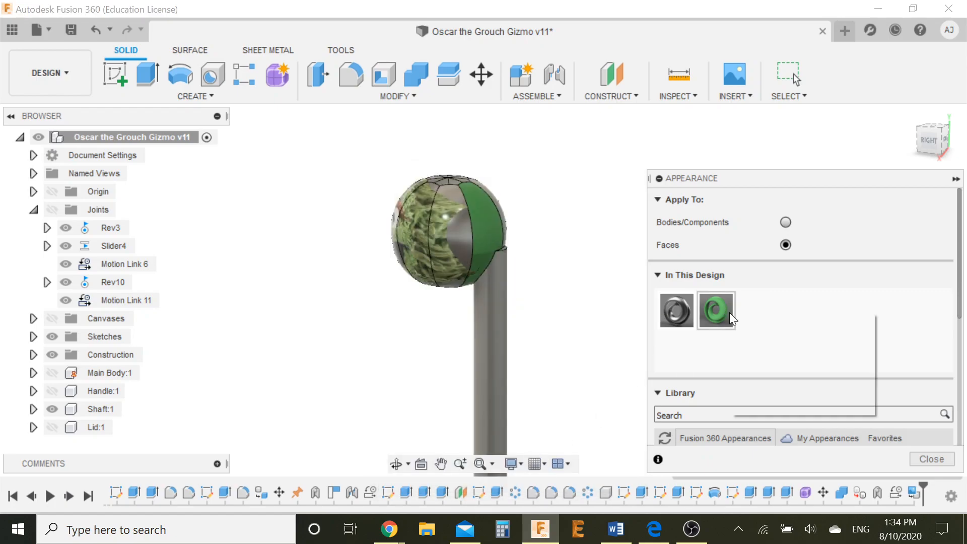
pyautogui.doubleClick(715, 311)
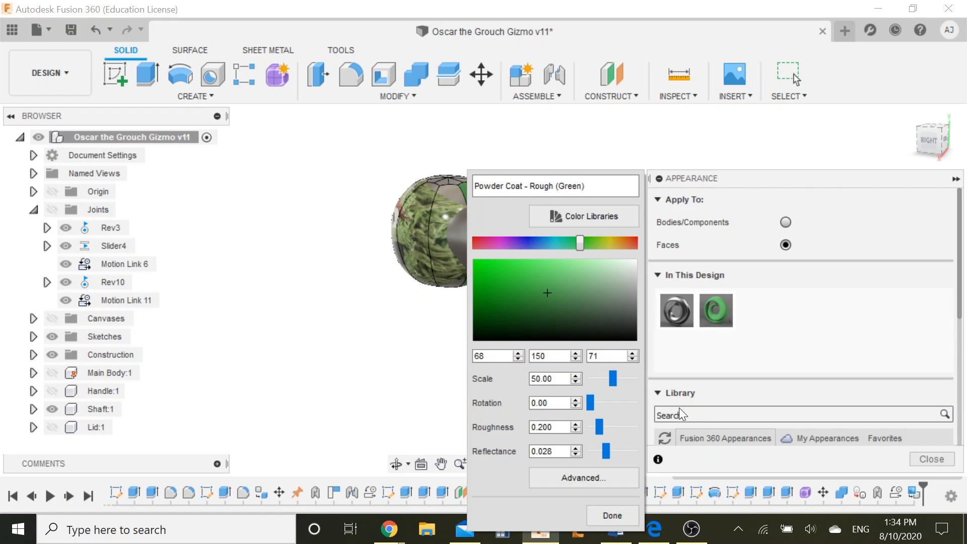
pyautogui.moveTo(649, 453)
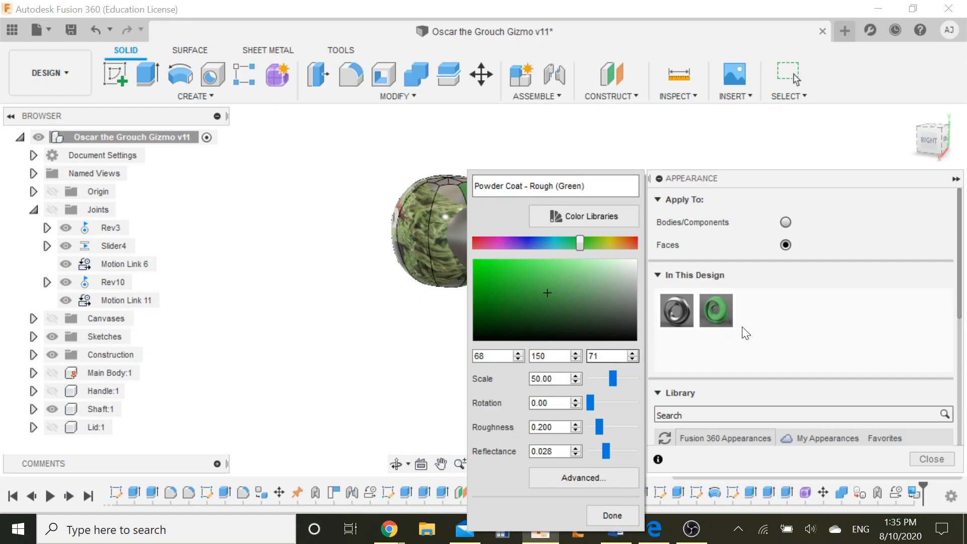
pyautogui.moveTo(791, 382)
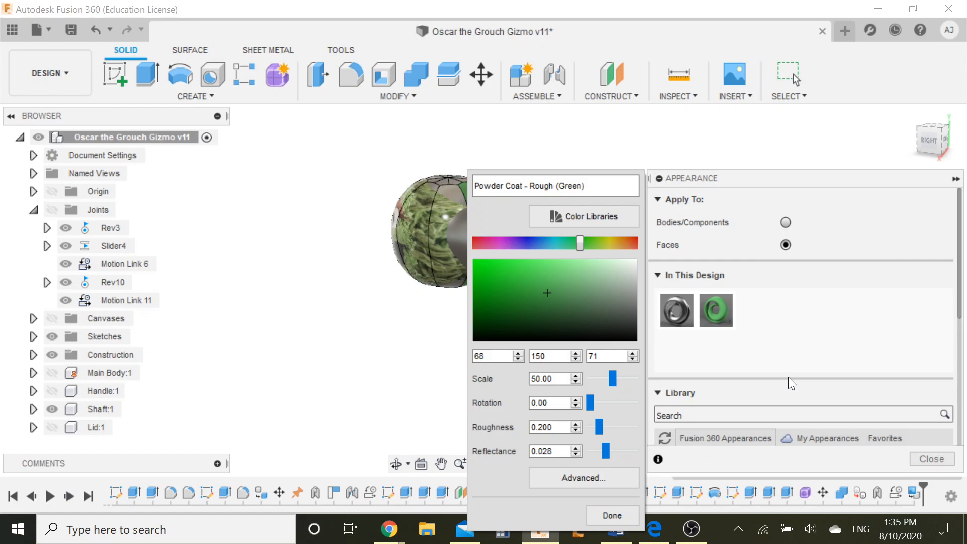
pyautogui.moveTo(432, 226)
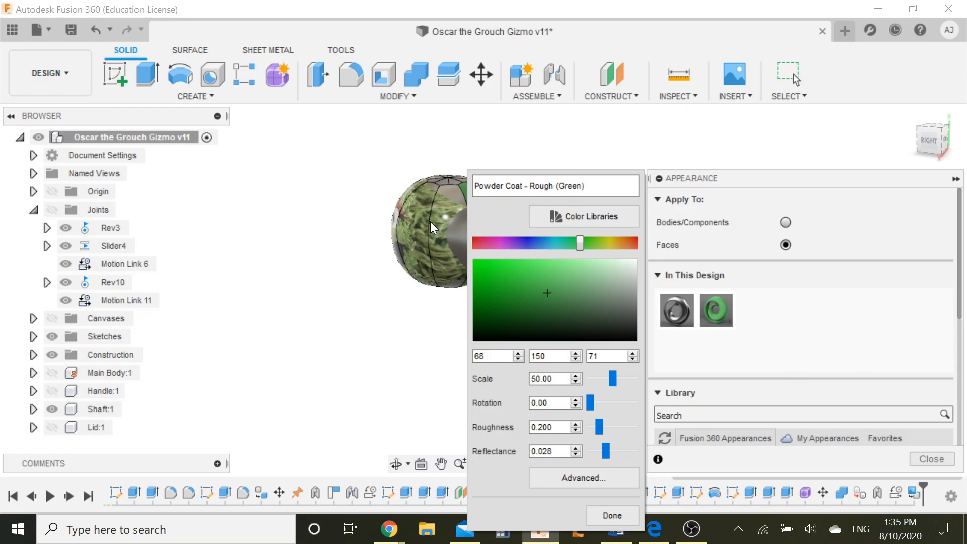
pyautogui.moveTo(442, 269)
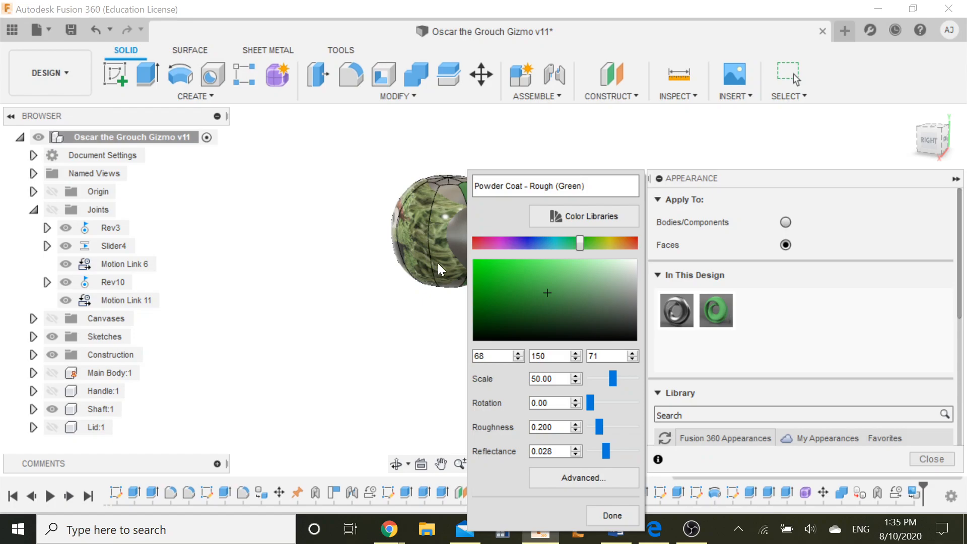
pyautogui.moveTo(437, 246)
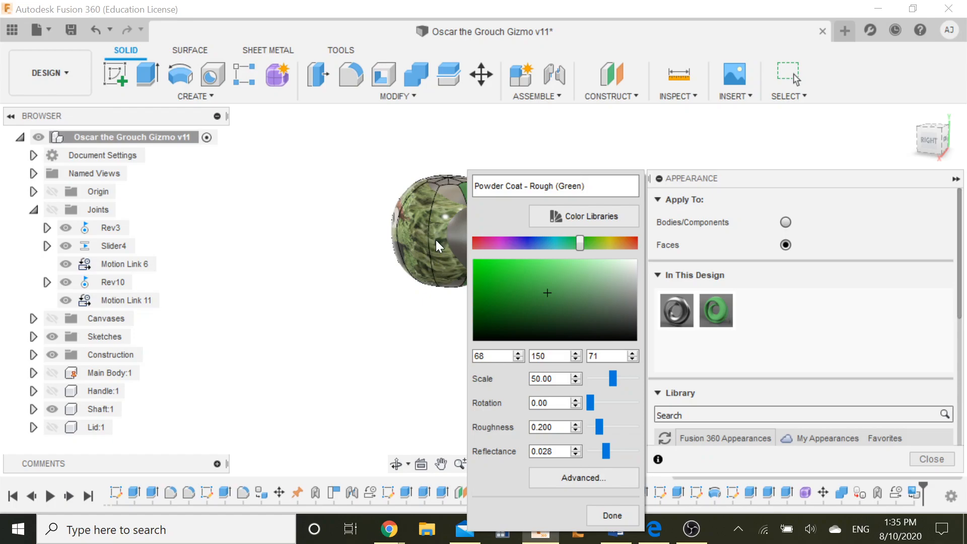
pyautogui.moveTo(431, 253)
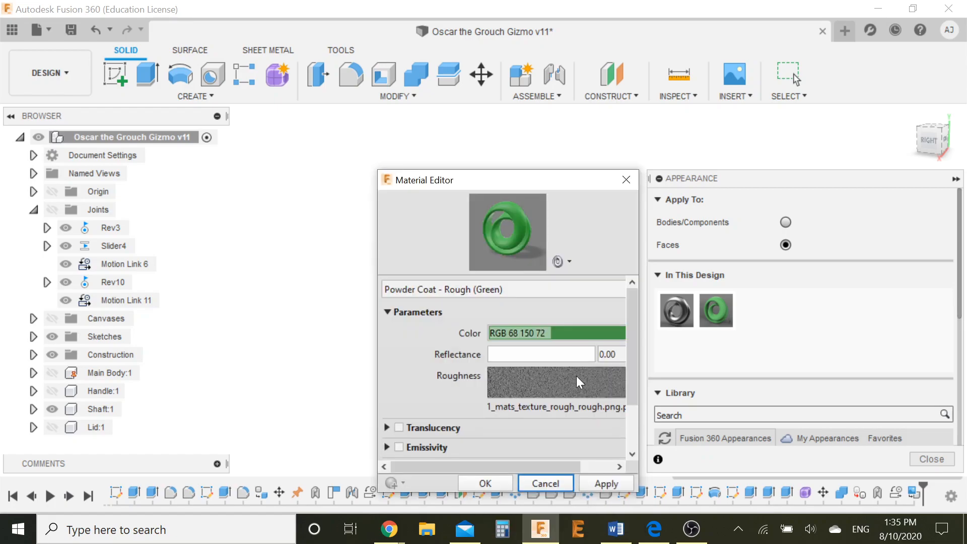
# Review the green powder coat's roughness texture in the Texture Editor.
pyautogui.click(555, 381)
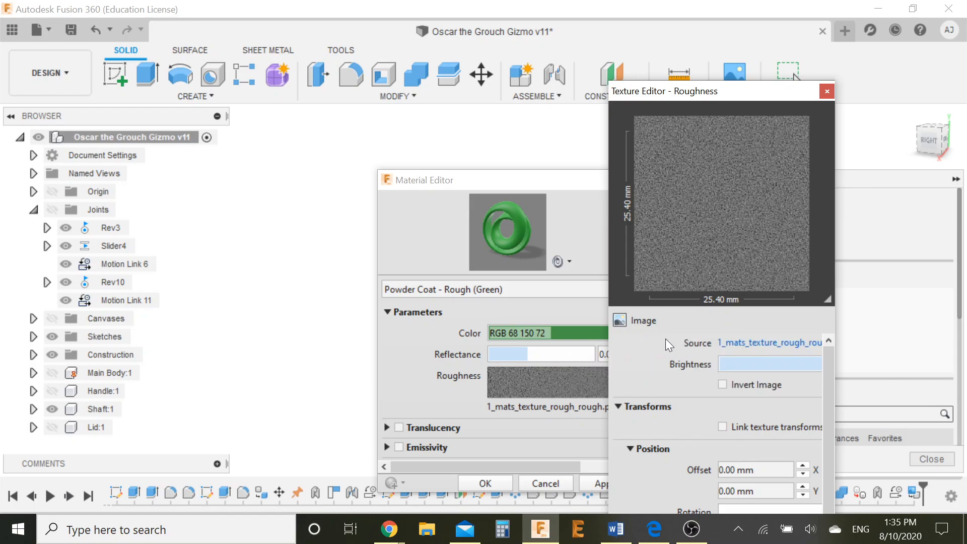
pyautogui.moveTo(695, 366)
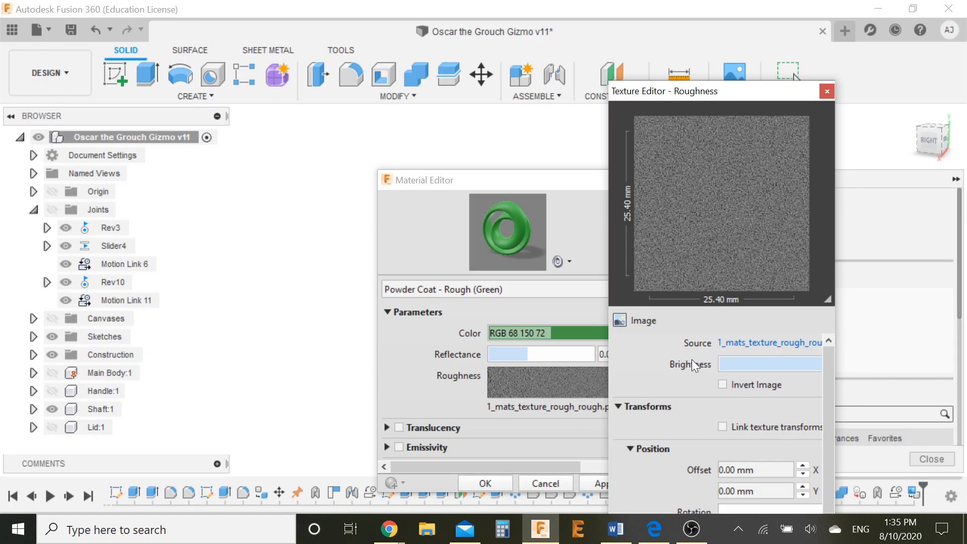
pyautogui.click(826, 90)
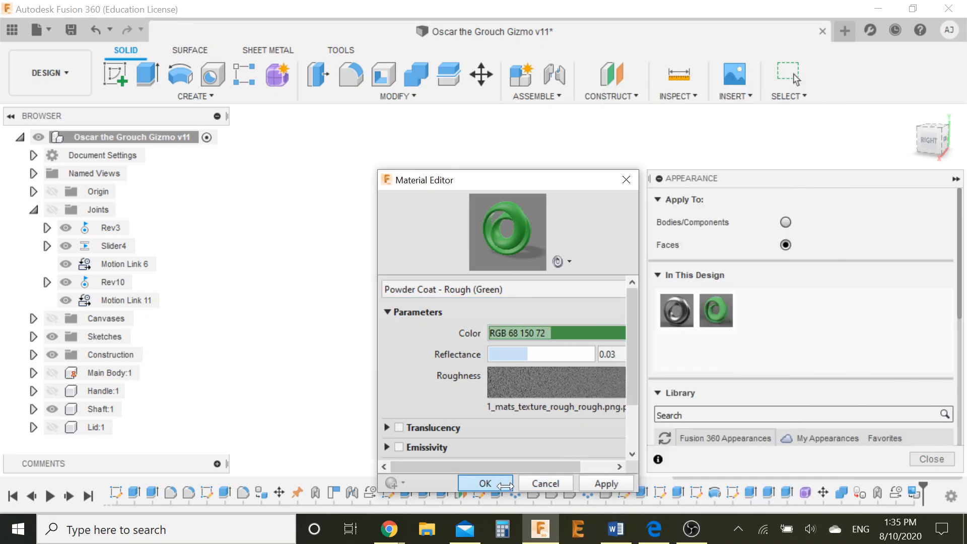
# Confirm Powder Coat - Rough (Green) on the chosen head faces.
pyautogui.click(484, 483)
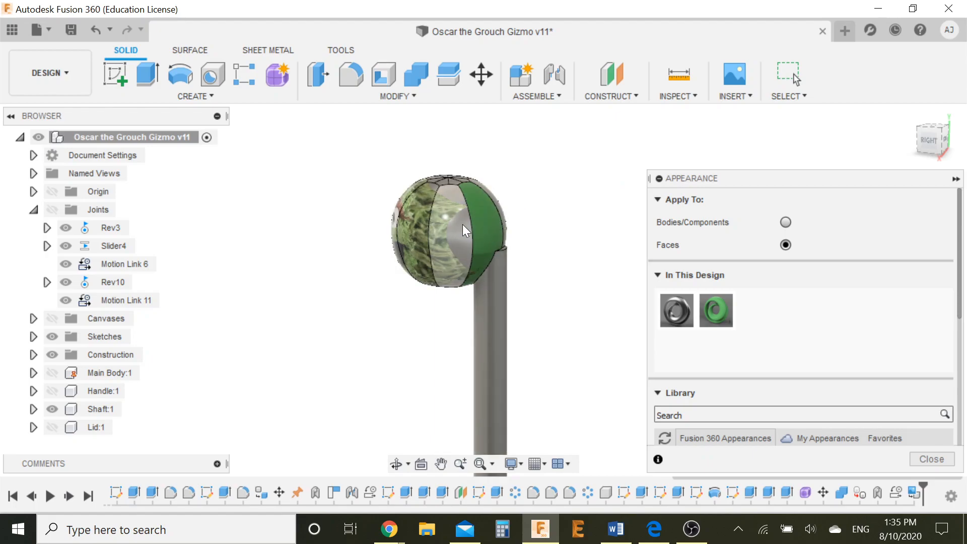
pyautogui.moveTo(715, 310)
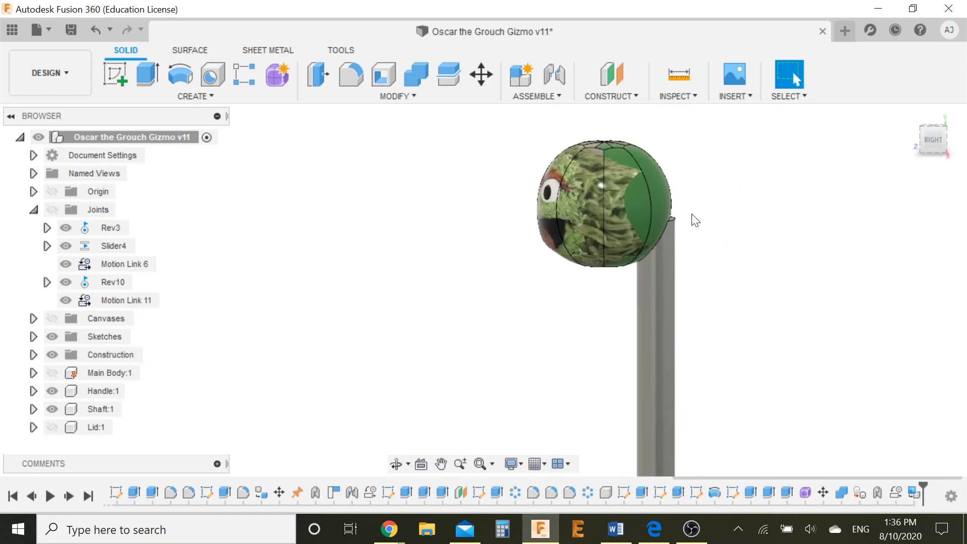
# Orbit to the front to view the Oscar face and show Main Body again.
pyautogui.moveTo(694, 220); pyautogui.dragTo(505, 251)
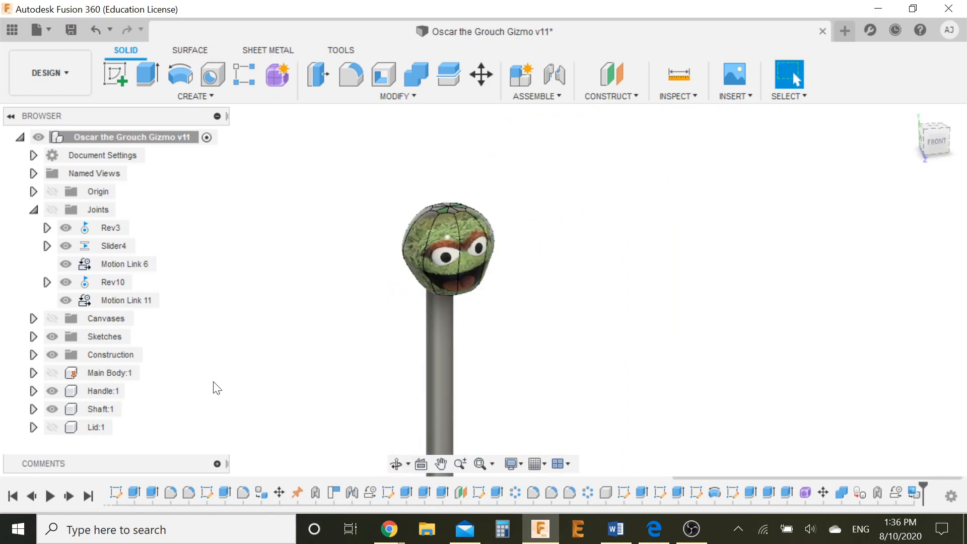
pyautogui.click(96, 427)
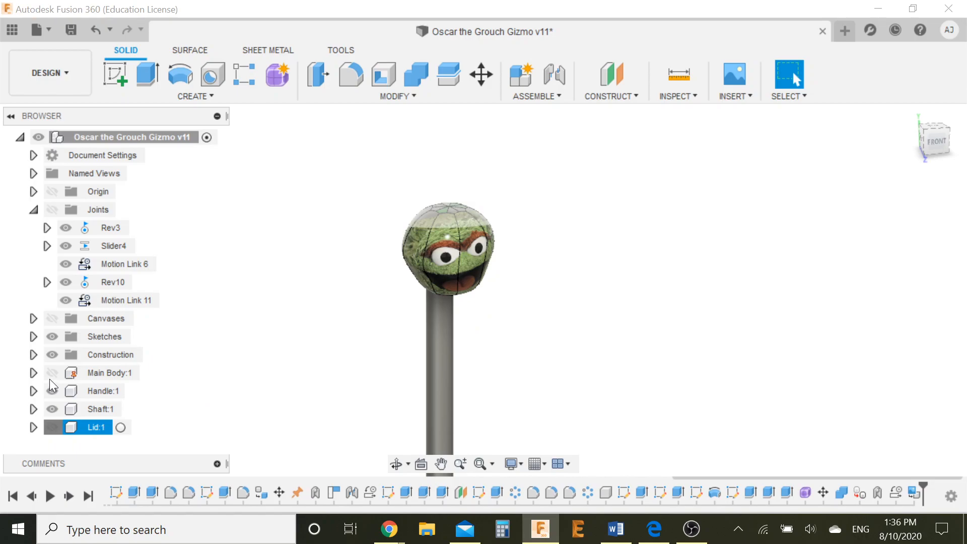
pyautogui.click(51, 373)
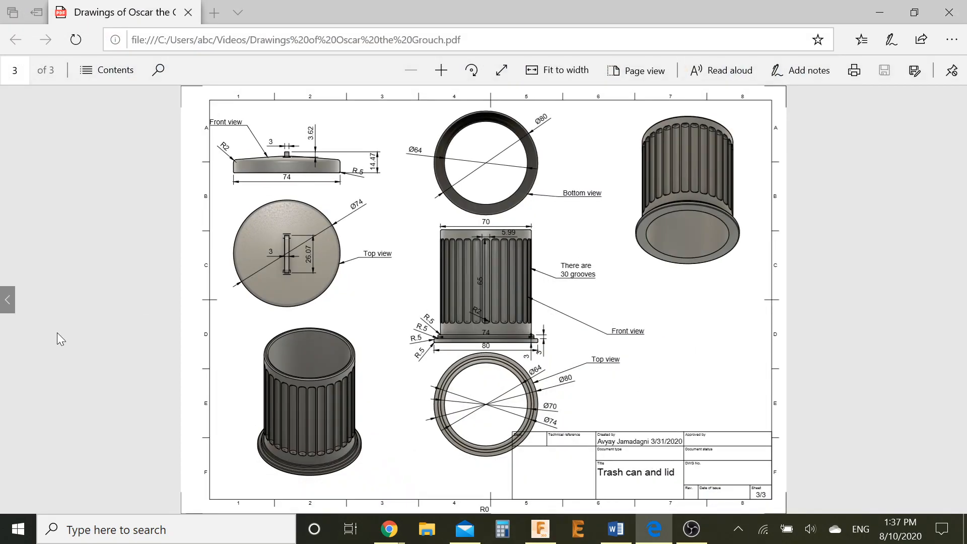
# View the Main Body drawing page with R3 edges, then switch back to Fusion 360.
pyautogui.click(7, 300)
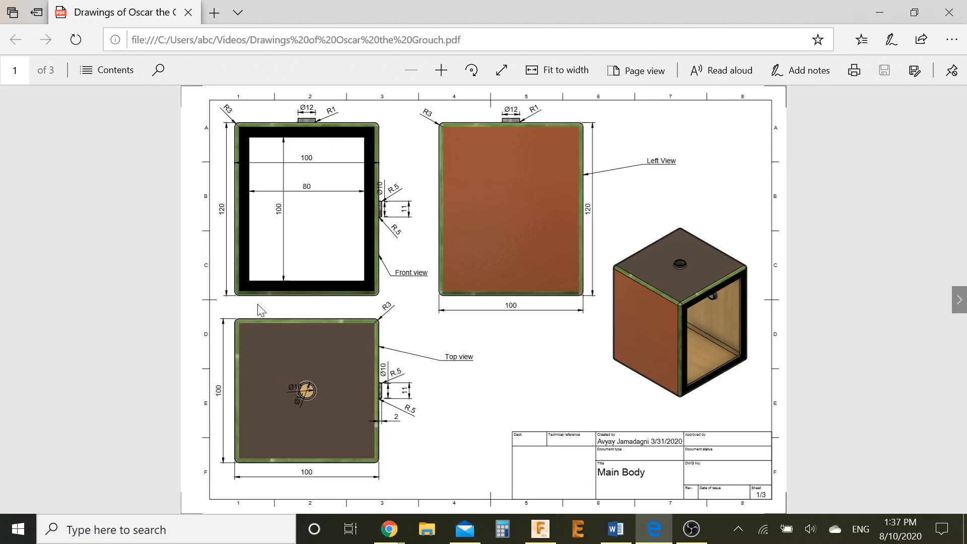
pyautogui.moveTo(363, 331)
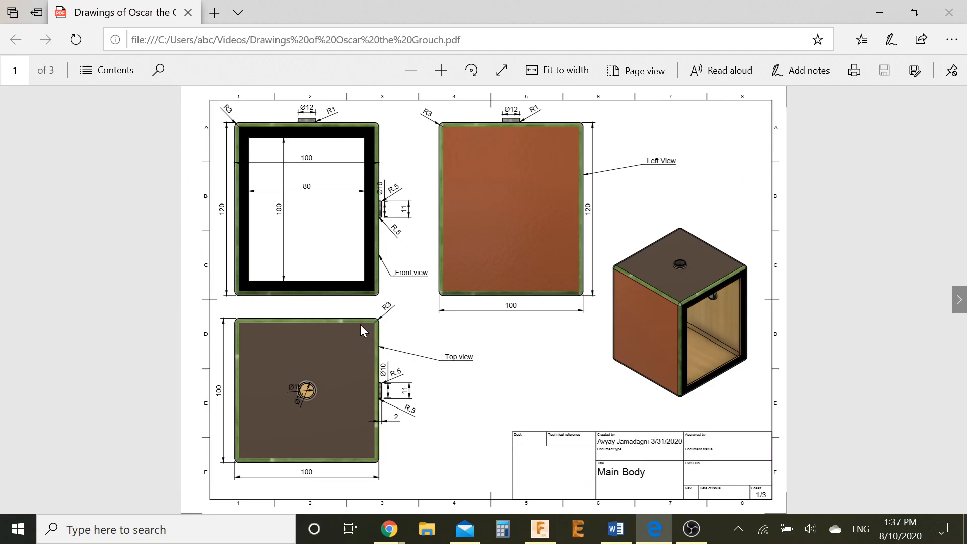
pyautogui.moveTo(296, 282)
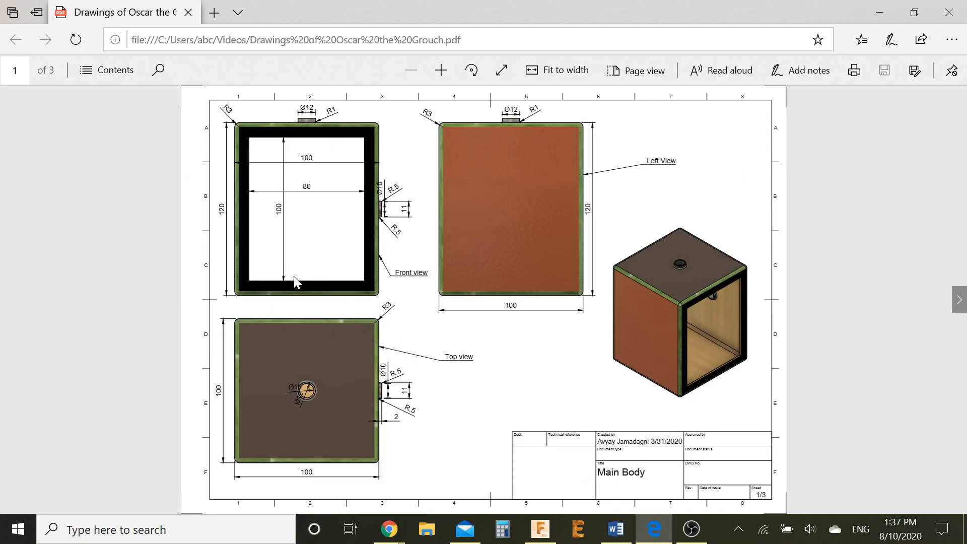
pyautogui.moveTo(508, 274)
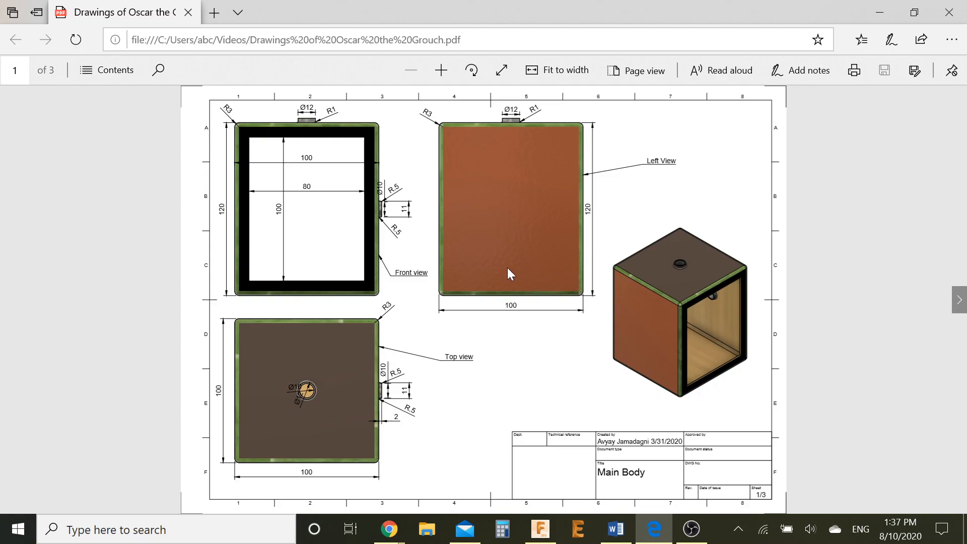
pyautogui.moveTo(529, 171)
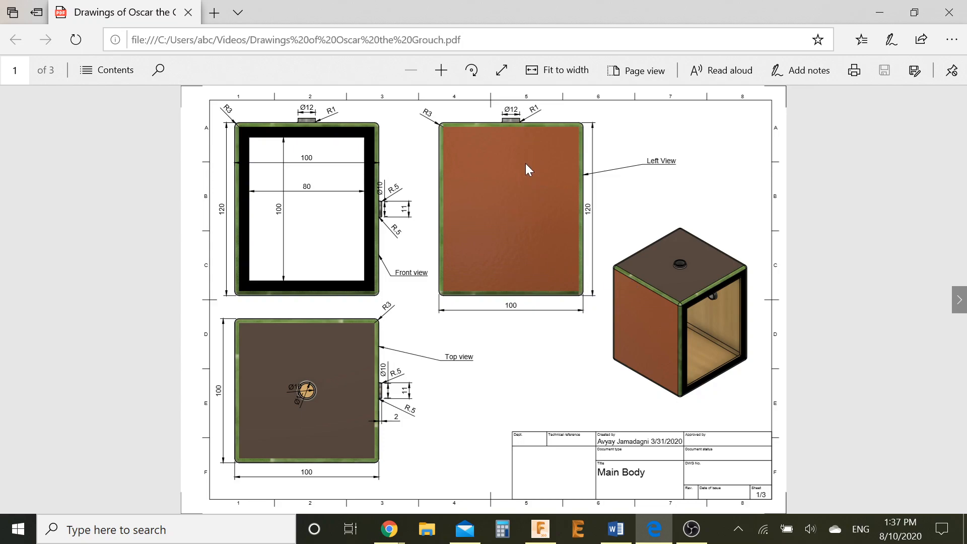
pyautogui.moveTo(725, 317)
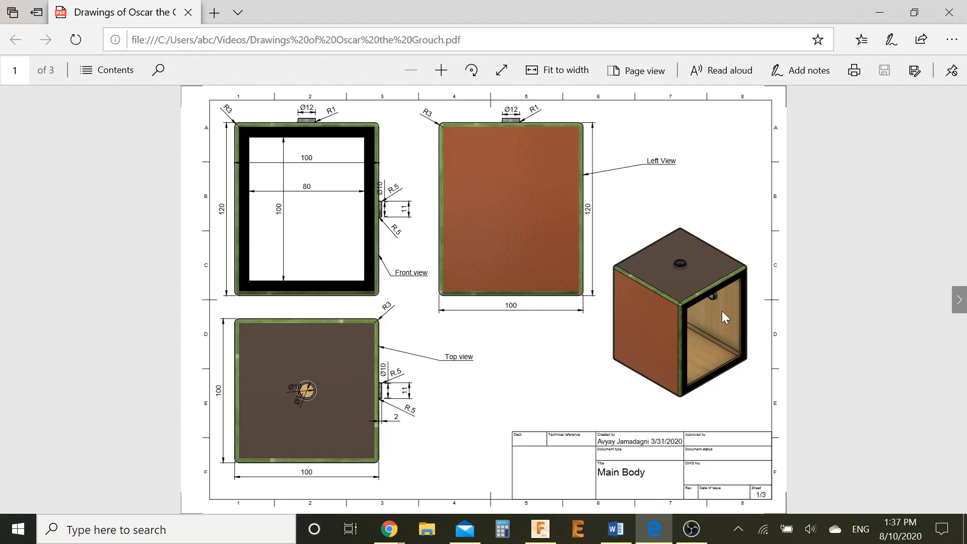
pyautogui.moveTo(726, 293)
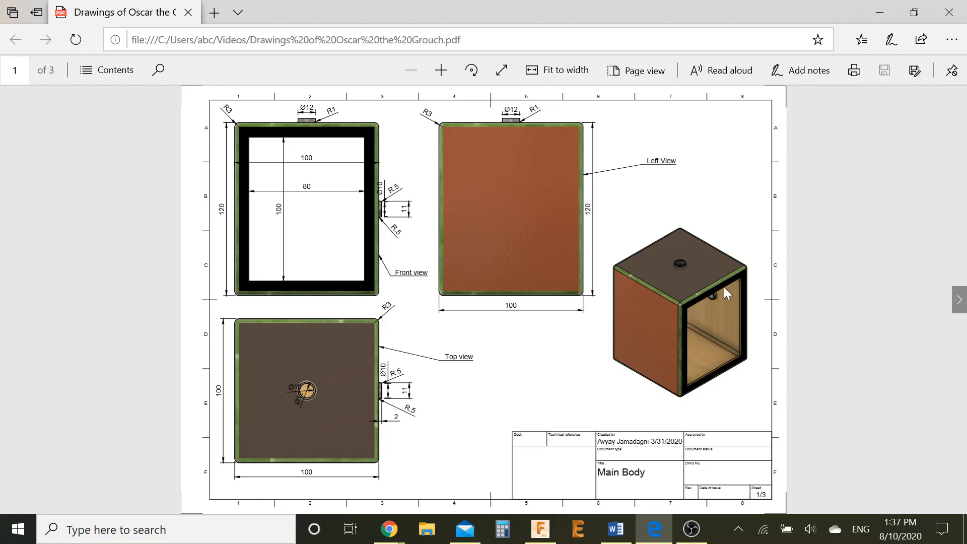
pyautogui.moveTo(685, 274)
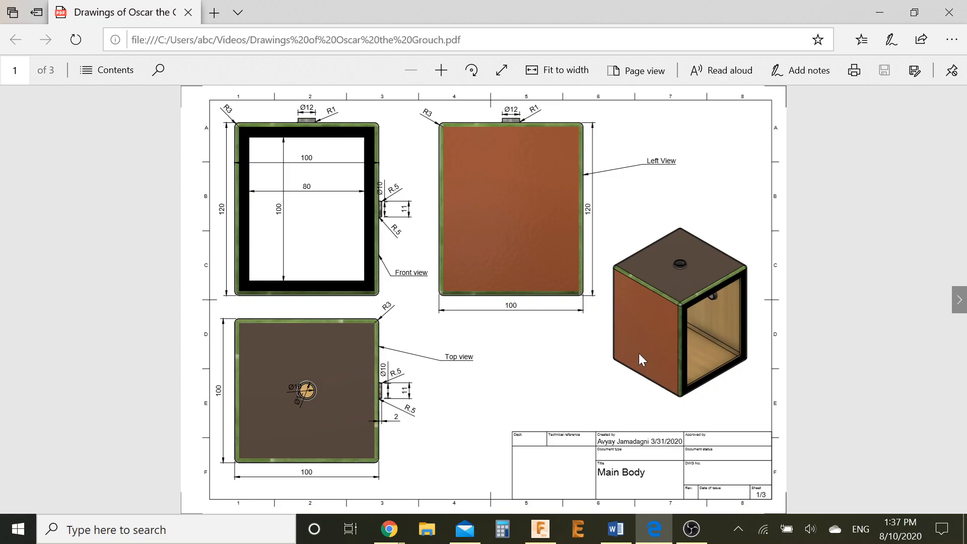
pyautogui.moveTo(636, 349)
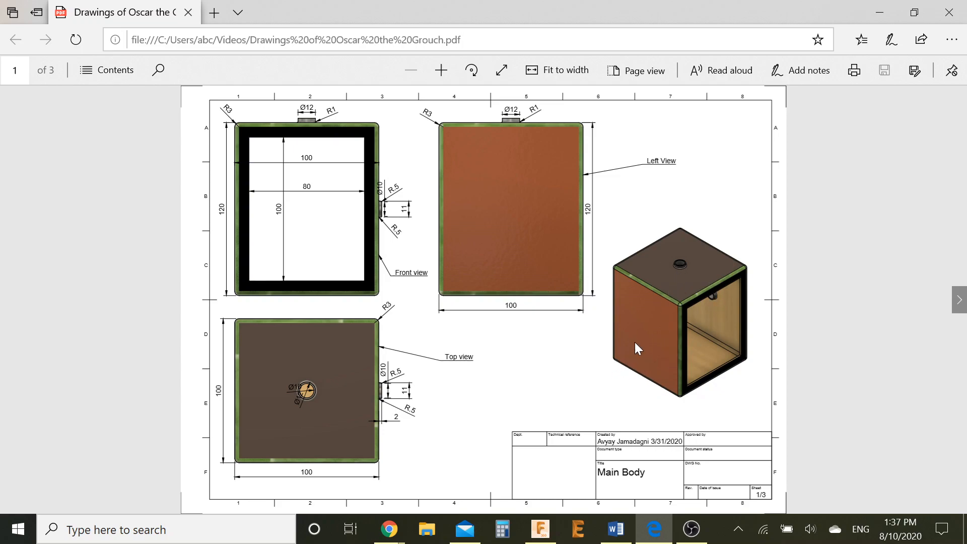
pyautogui.click(539, 529)
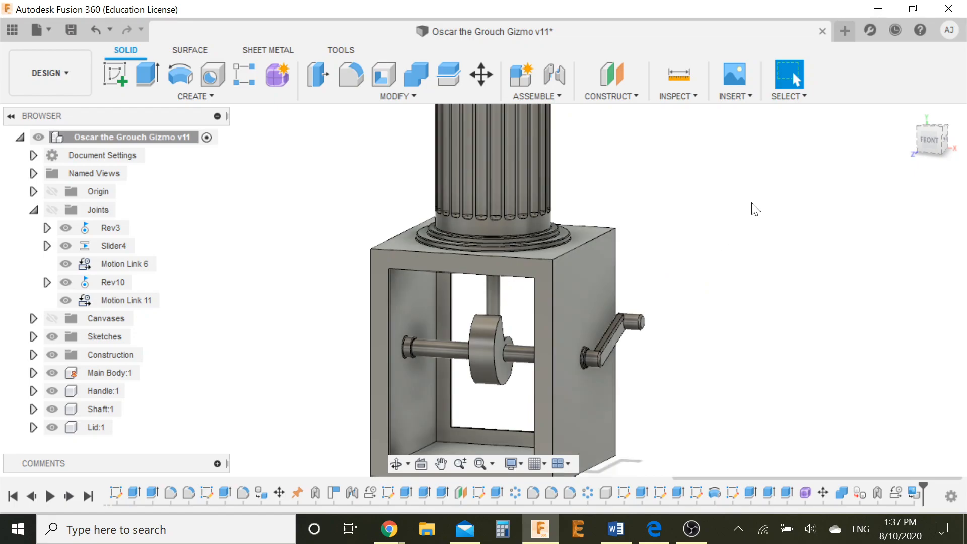
# Fillet the main body box's top and outer edges, orbiting to check the far side.
pyautogui.click(351, 74)
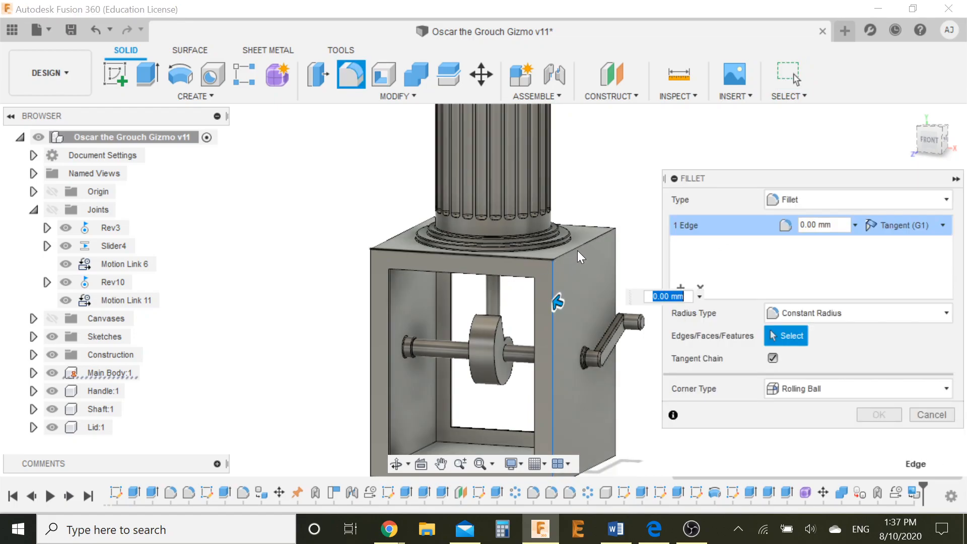
pyautogui.click(581, 243)
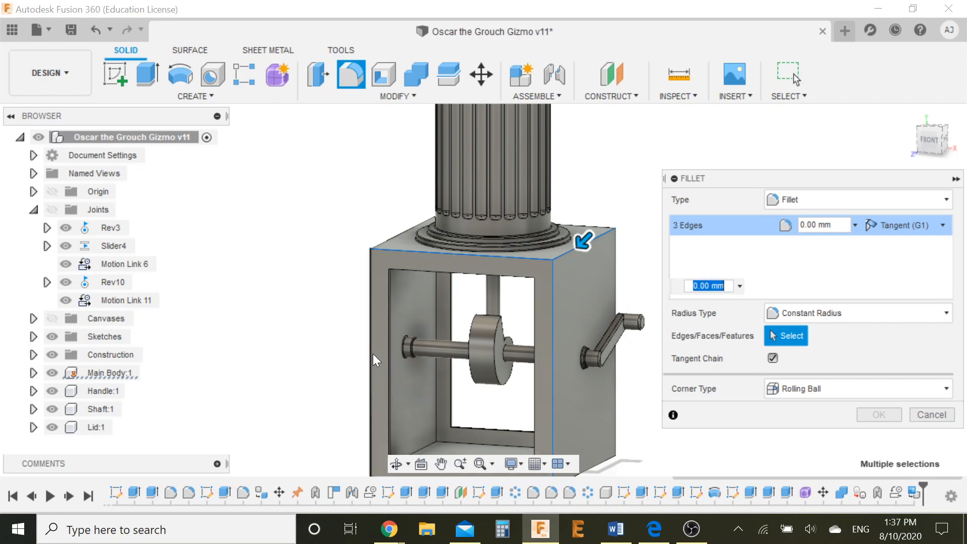
pyautogui.click(444, 316)
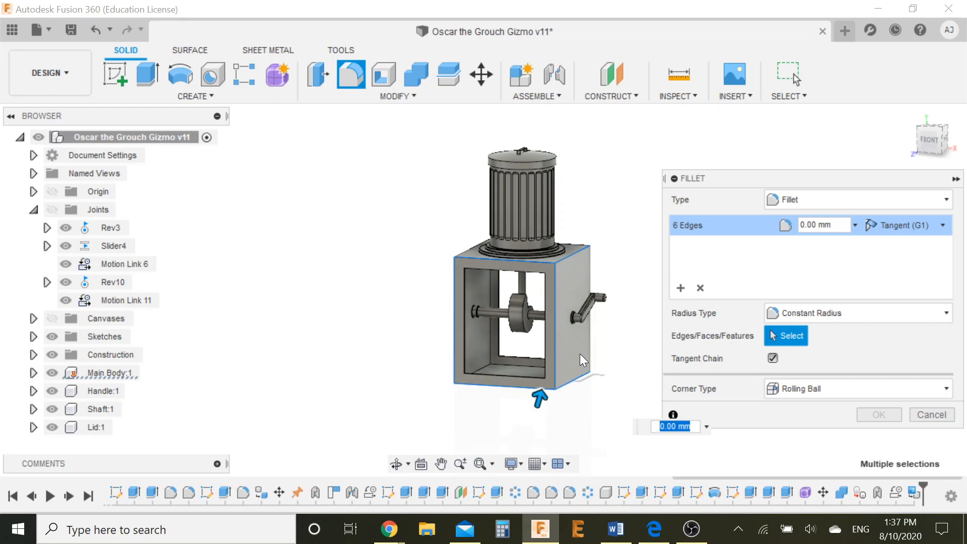
pyautogui.click(561, 342)
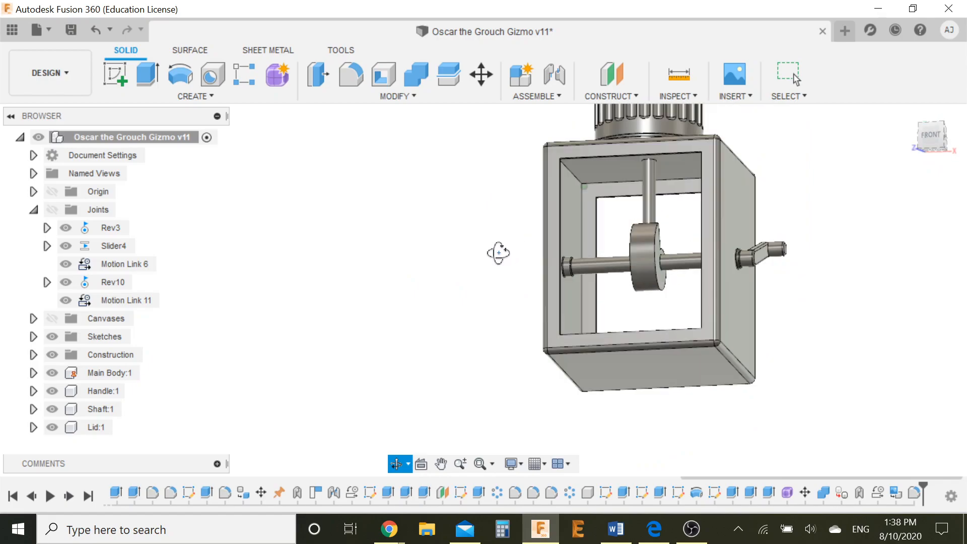
pyautogui.moveTo(498, 252); pyautogui.dragTo(518, 288)
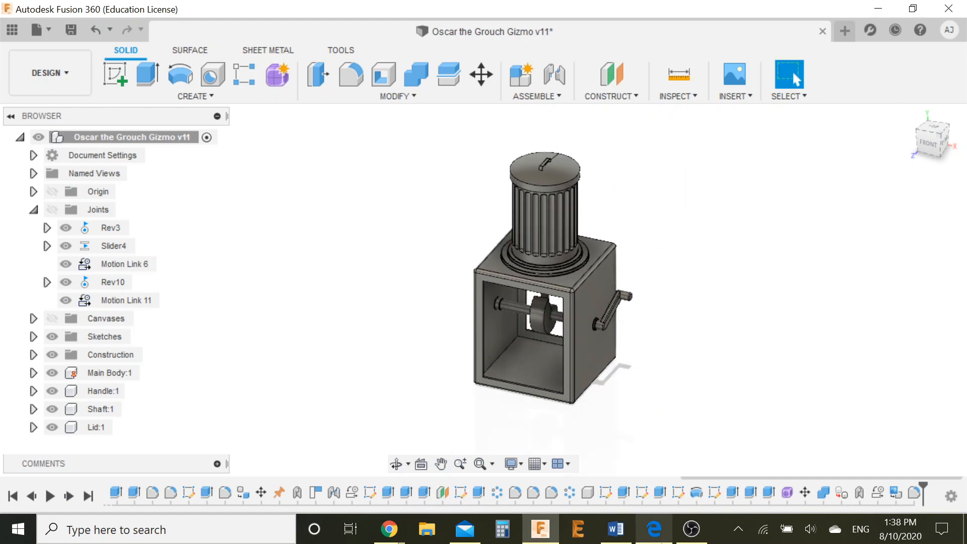
pyautogui.click(653, 529)
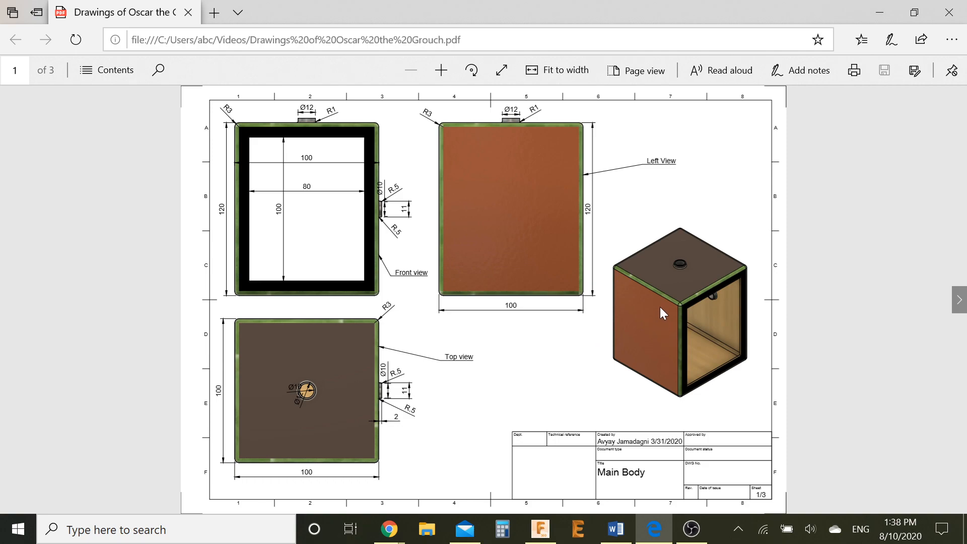
pyautogui.moveTo(679, 327)
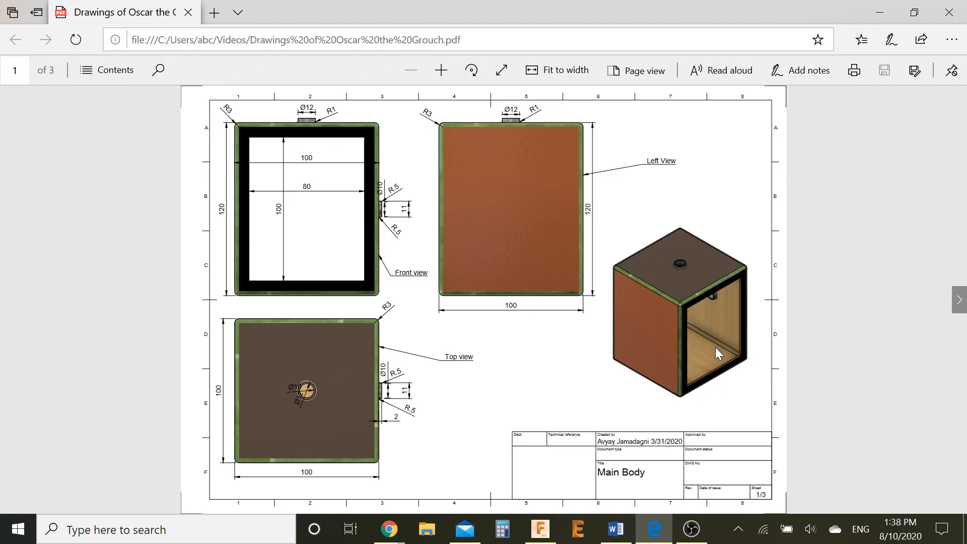
pyautogui.moveTo(812, 304)
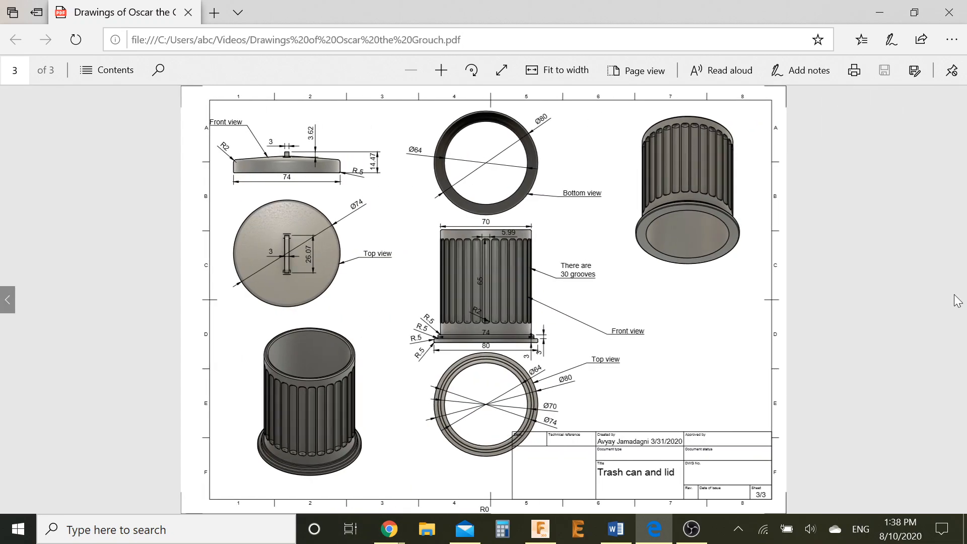
pyautogui.moveTo(669, 173)
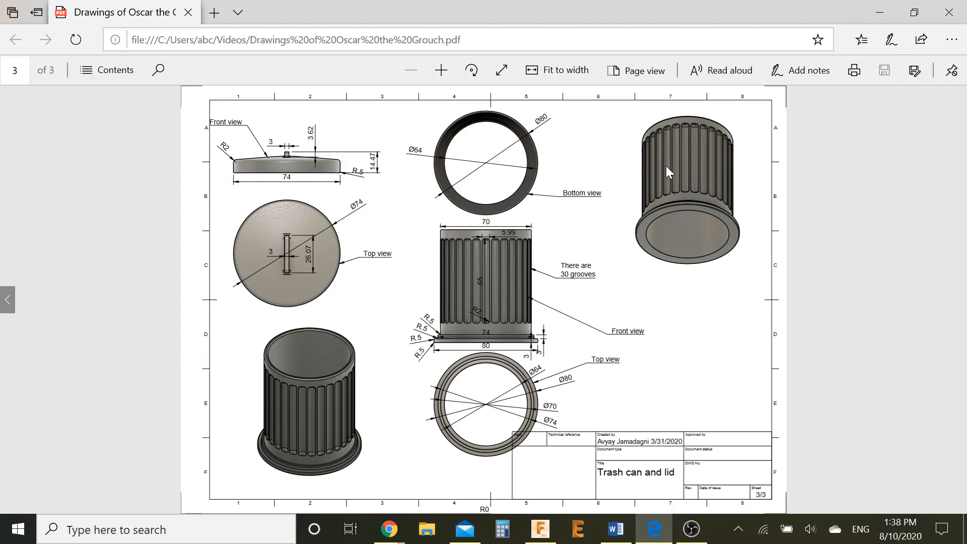
pyautogui.moveTo(299, 225)
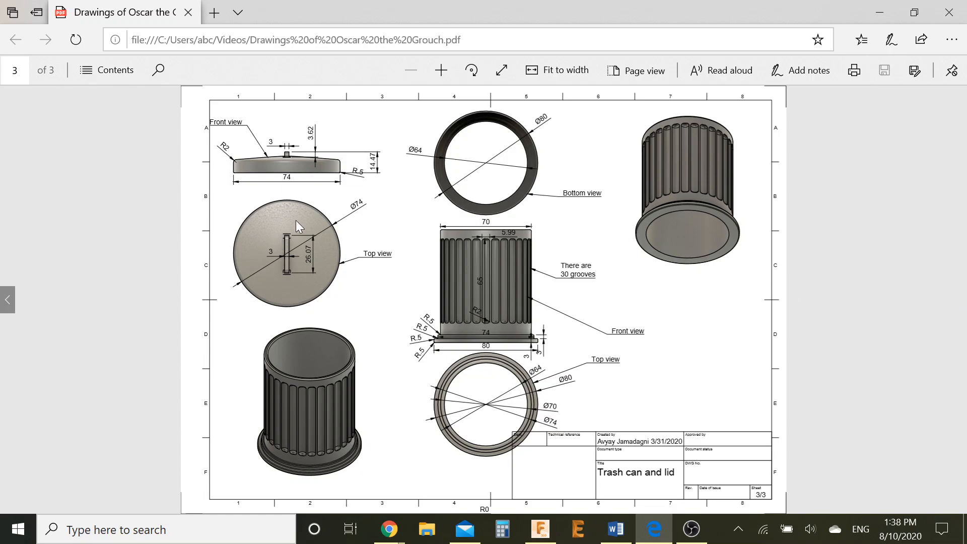
pyautogui.moveTo(280, 382)
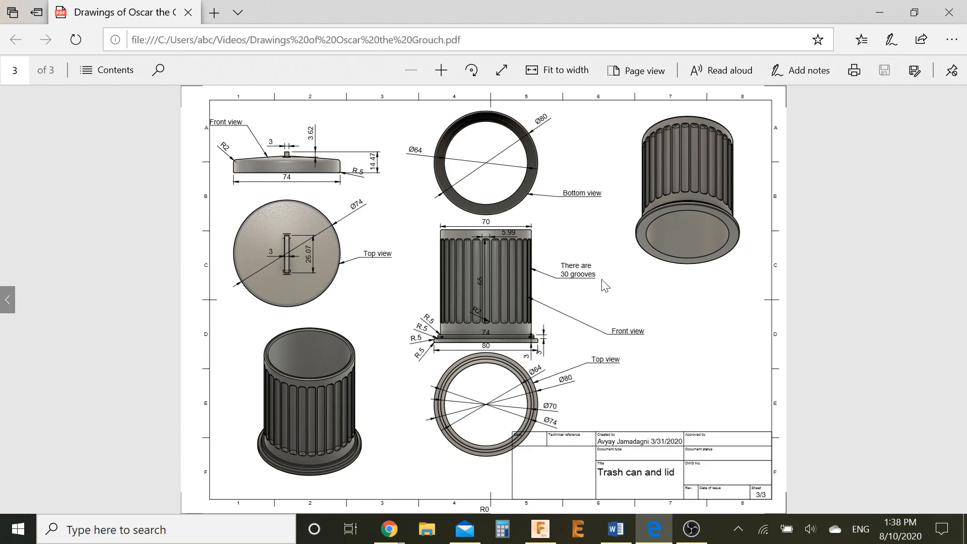
pyautogui.moveTo(522, 263)
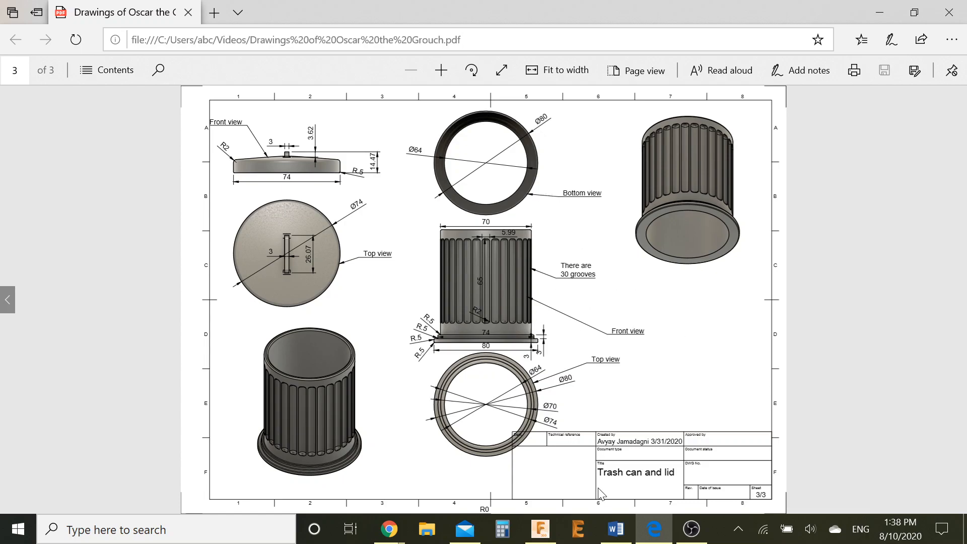
pyautogui.click(539, 529)
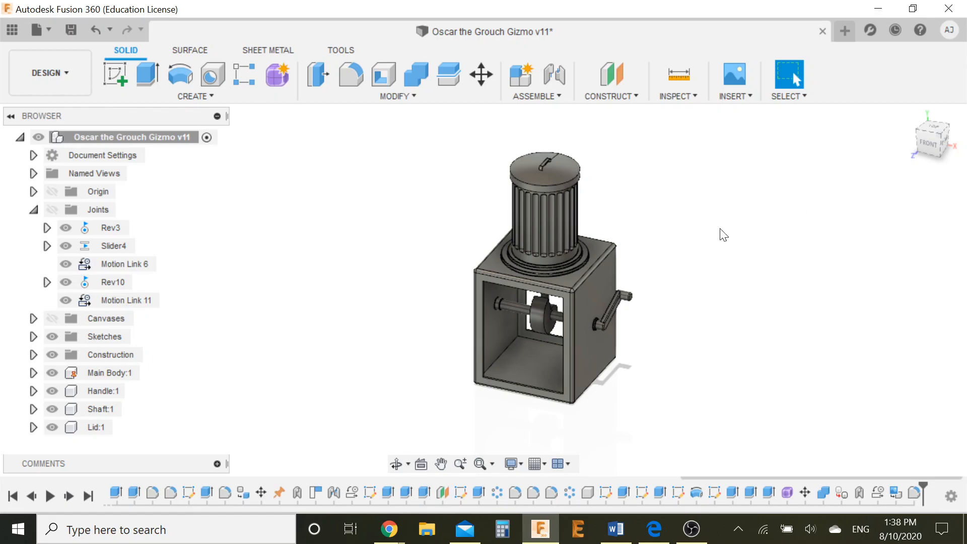